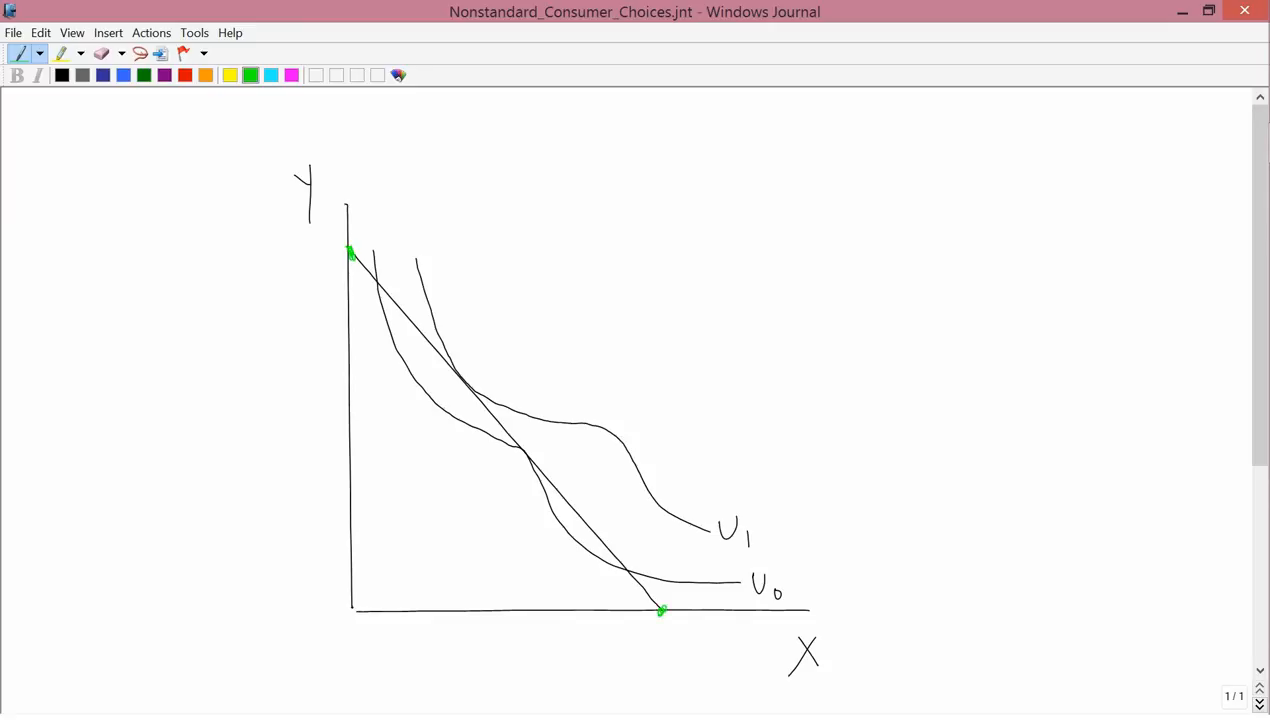
pyautogui.moveTo(60, 76)
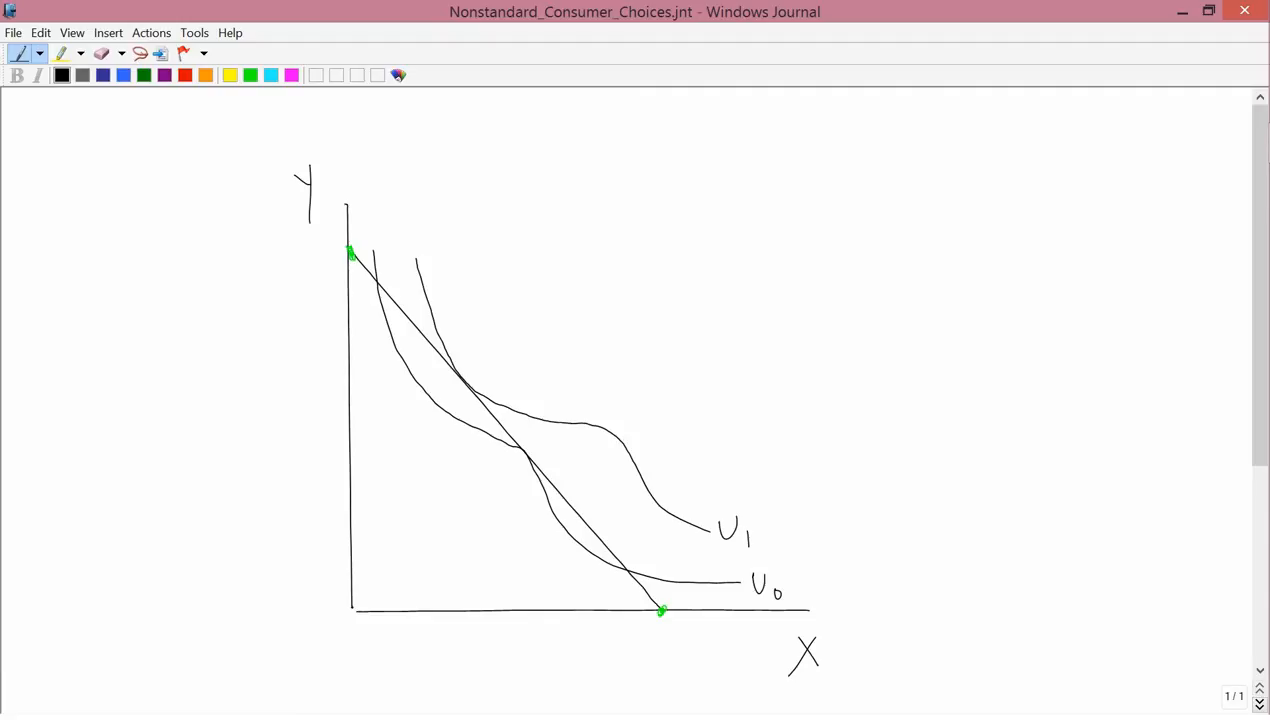
# - Make and remove a stray pen stroke above the graph
pyautogui.moveTo(480, 112); pyautogui.dragTo(482, 176)
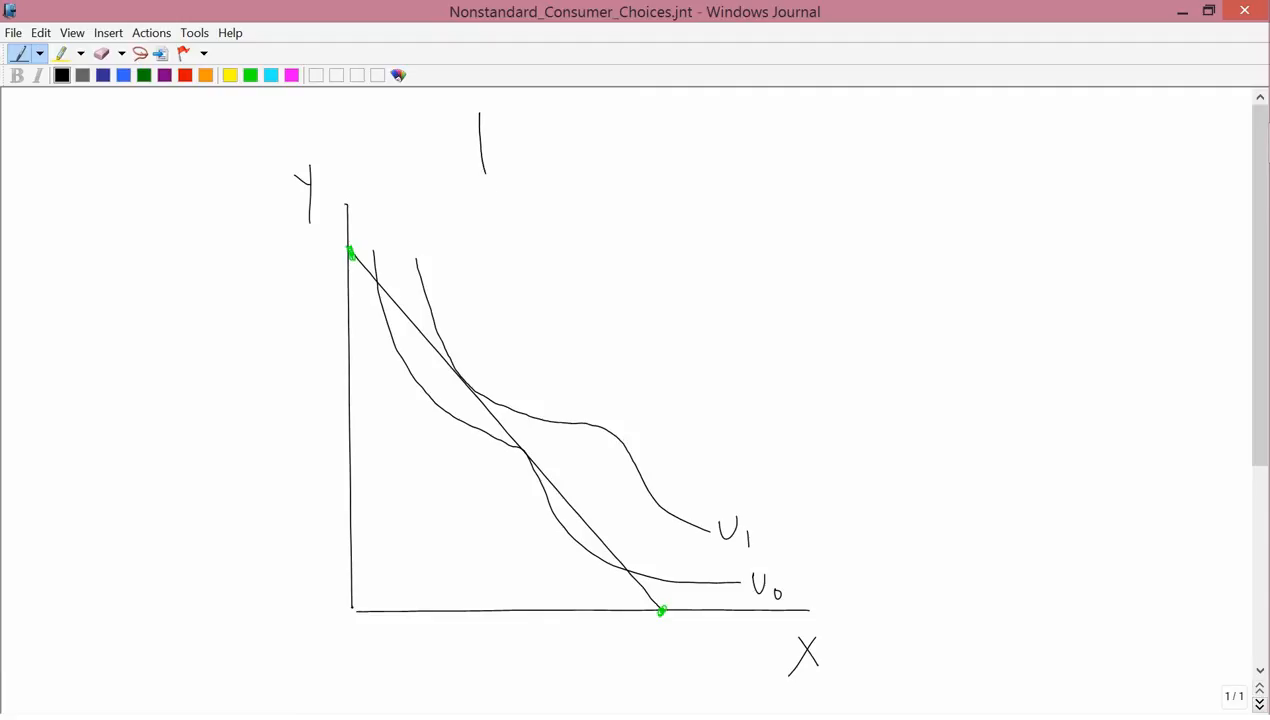
pyautogui.moveTo(484, 180); pyautogui.dragTo(790, 420)
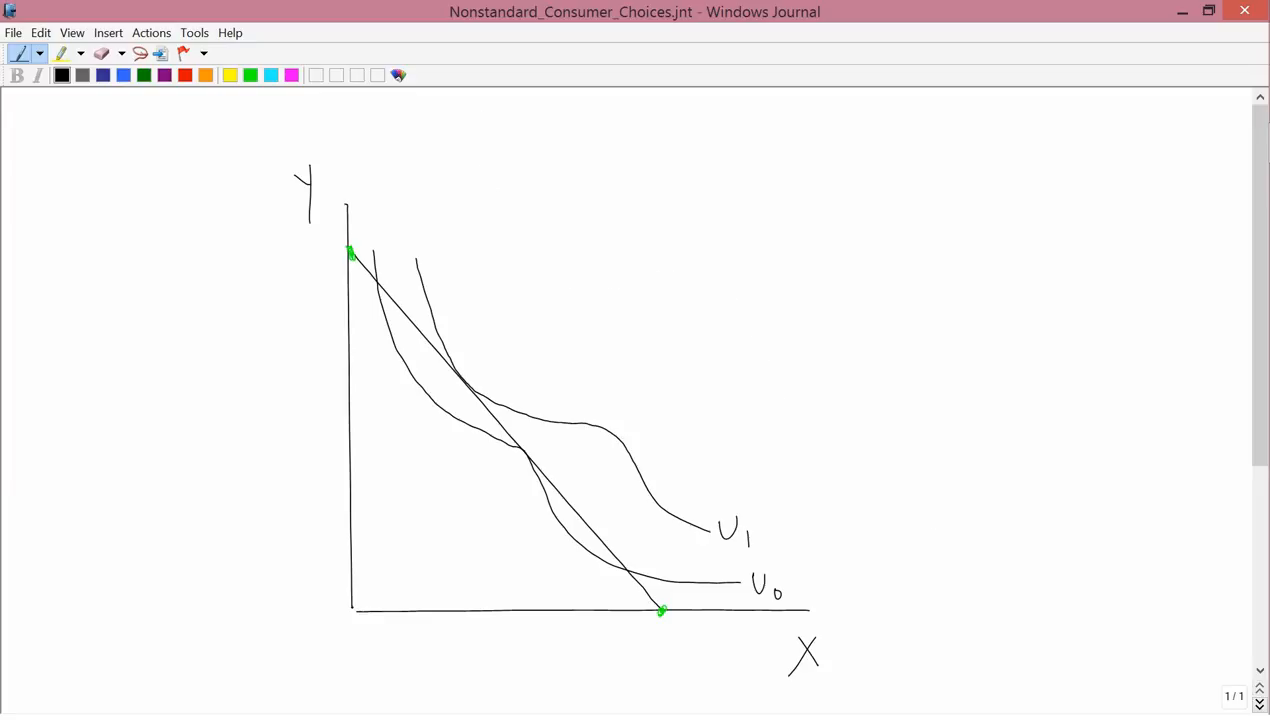
# - Draw a third, higher indifference curve above U1 from upper left down to the right
pyautogui.moveTo(454, 100); pyautogui.dragTo(560, 224)
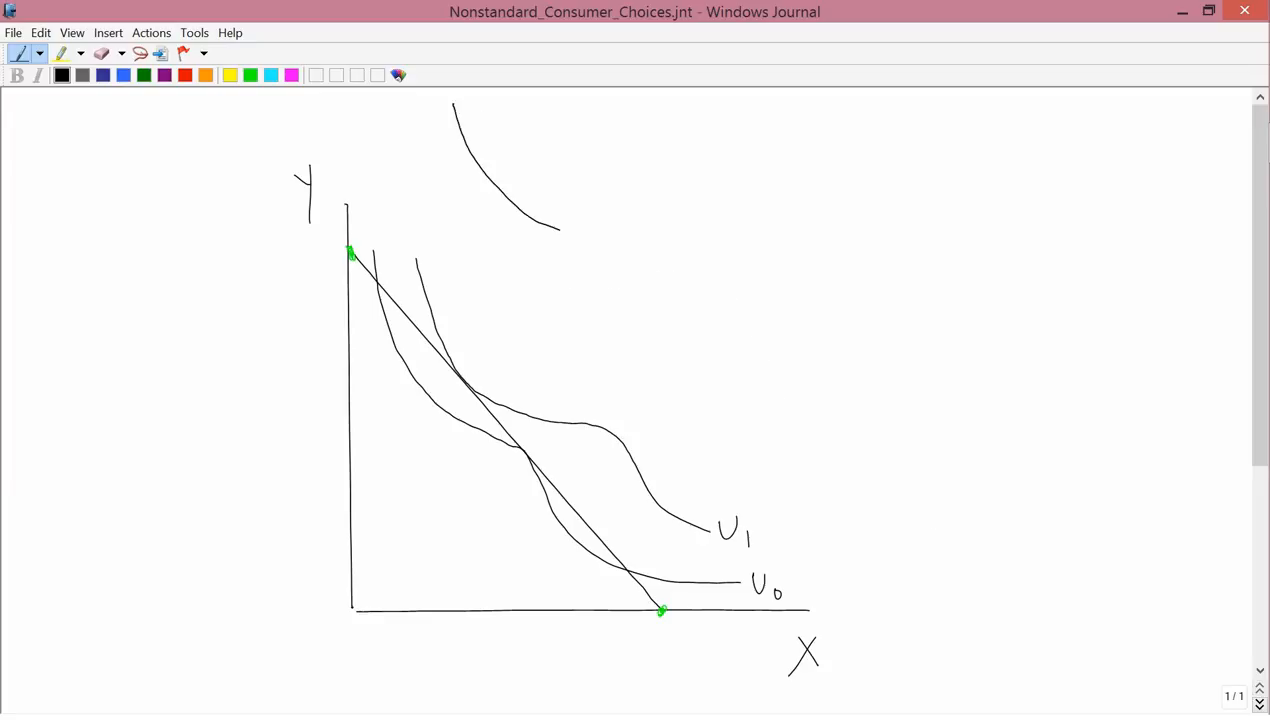
pyautogui.moveTo(560, 232); pyautogui.dragTo(764, 414)
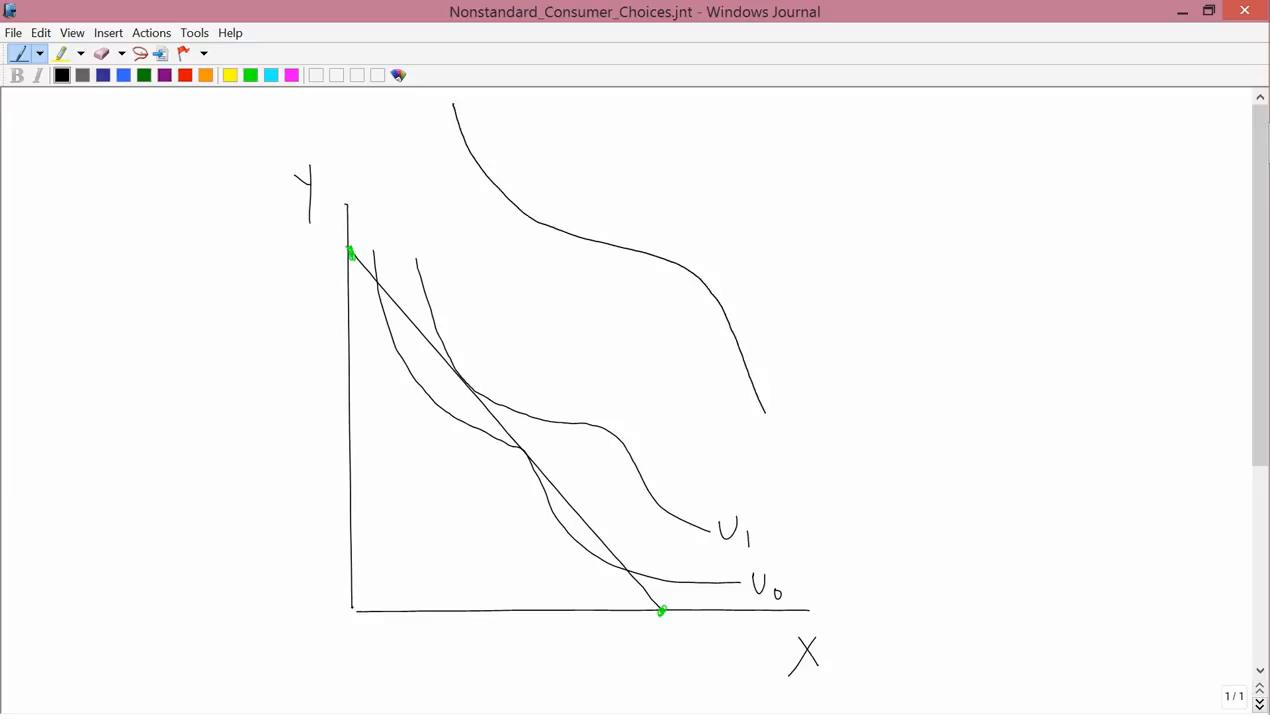
pyautogui.moveTo(764, 410); pyautogui.dragTo(896, 486)
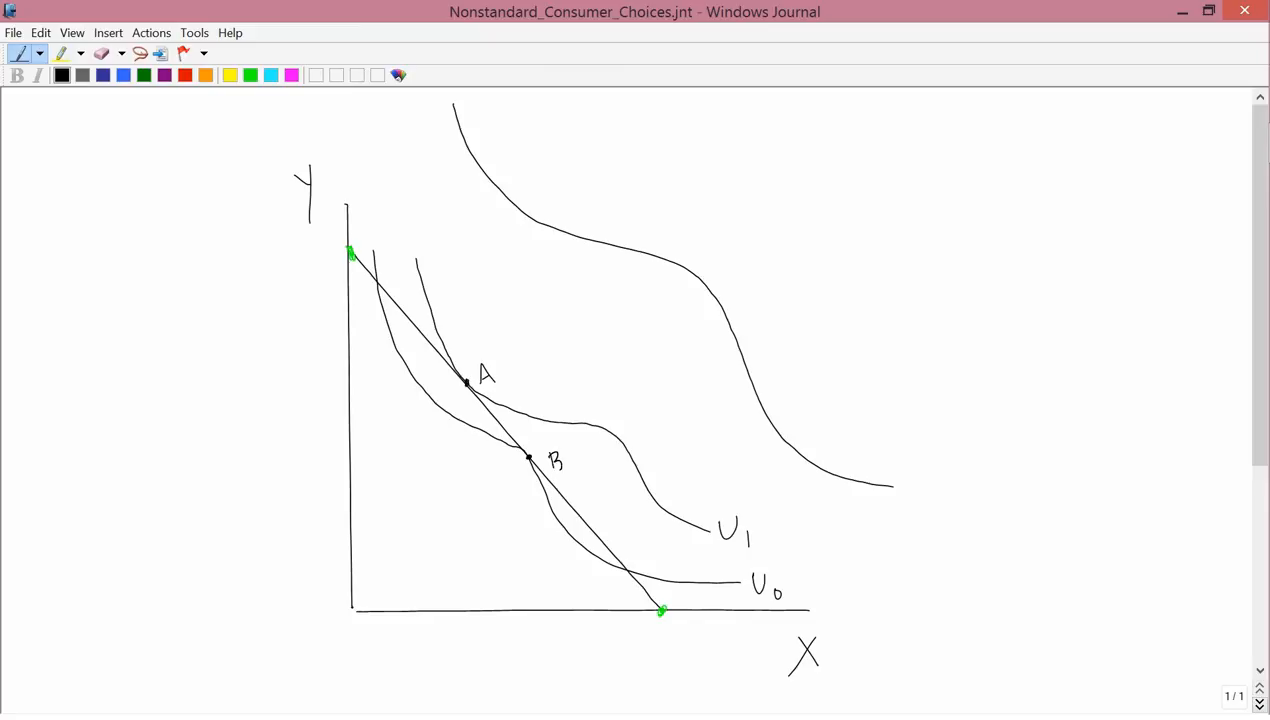
# - Draw a lower indifference curve beneath U0, below the budget line near the origin
pyautogui.moveTo(374, 414); pyautogui.dragTo(464, 490)
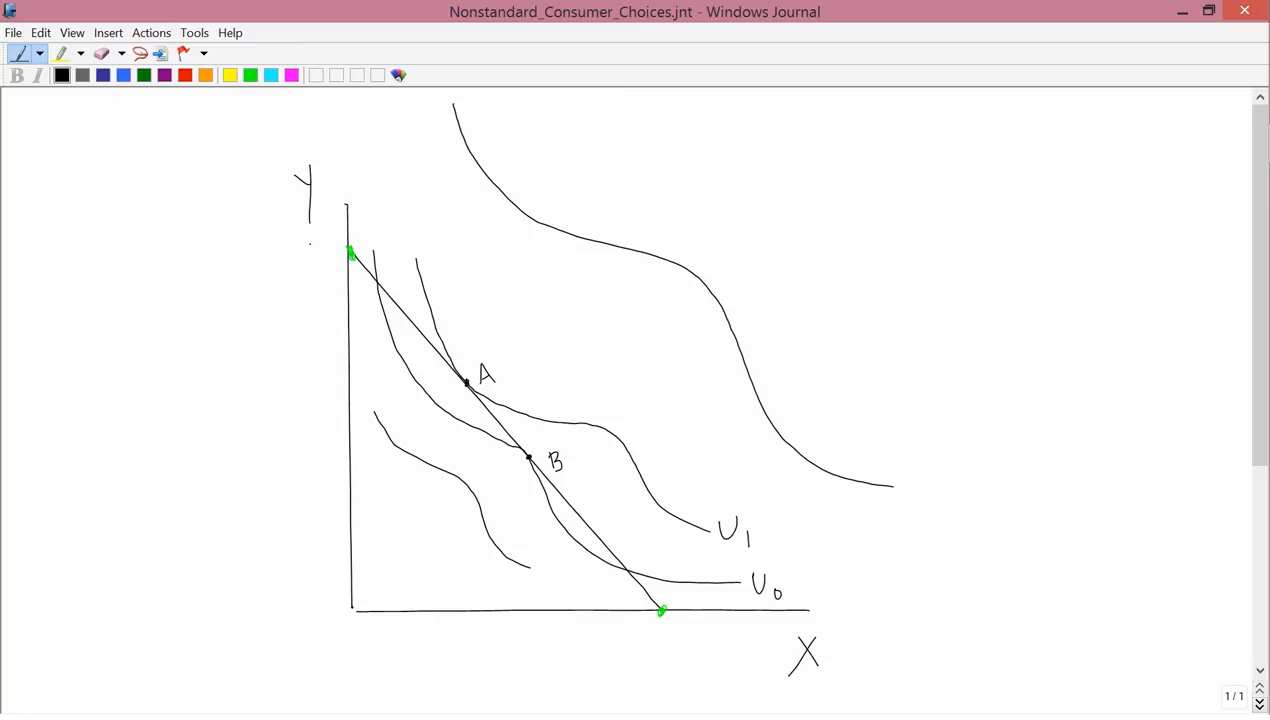
# - Circle point A and sketch small axes for an inset graph in the upper right
pyautogui.click(468, 384)
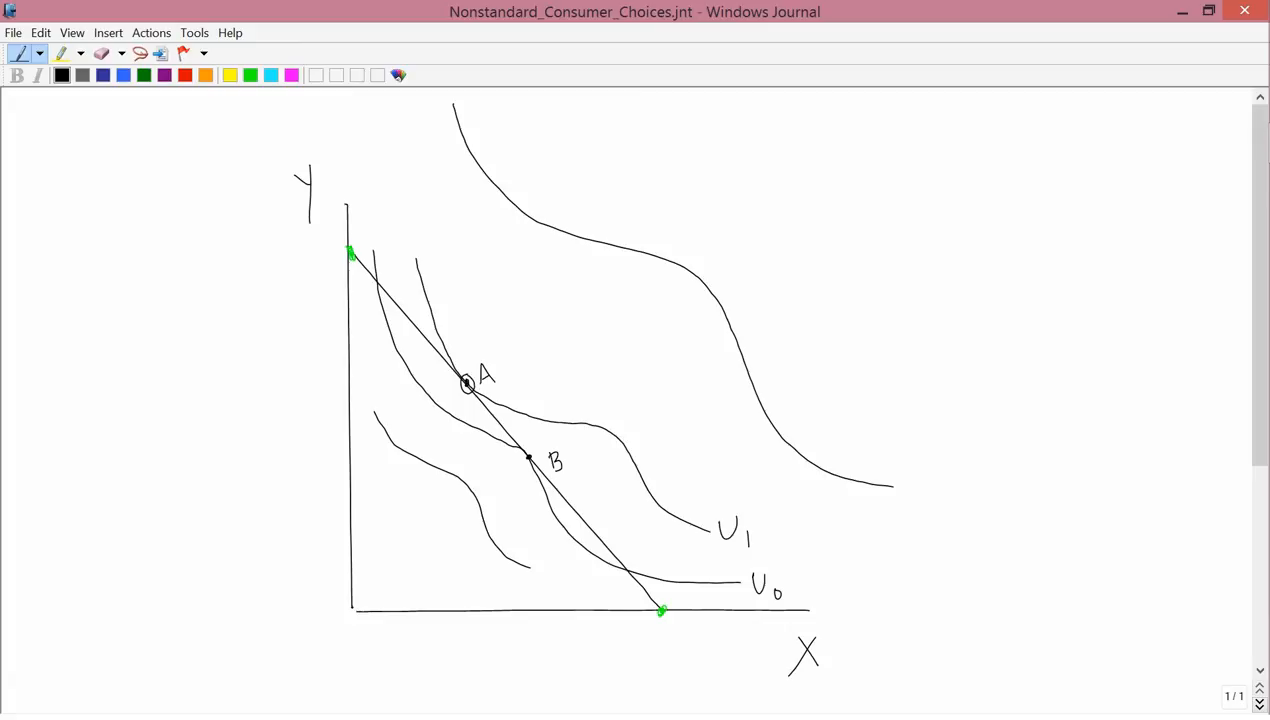
pyautogui.moveTo(776, 120); pyautogui.dragTo(776, 222)
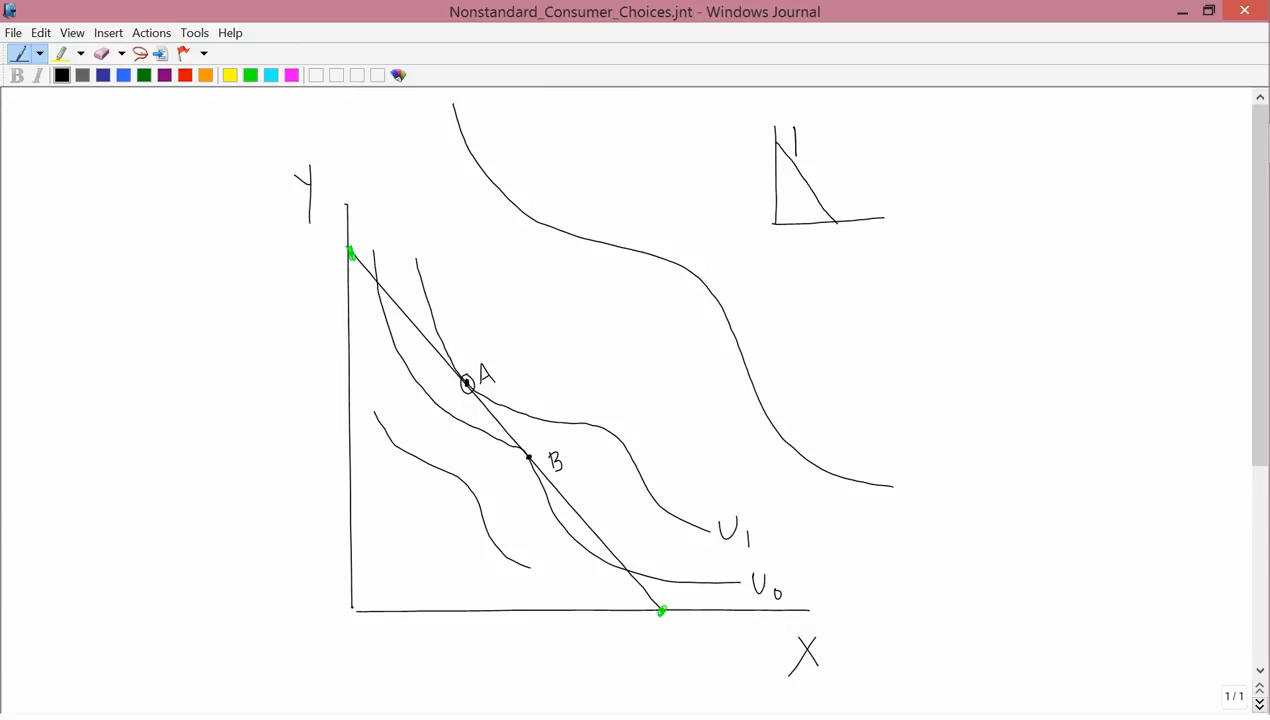
# - Add curves and a budget line to the inset graph, then choose green ink
pyautogui.moveTo(790, 130); pyautogui.dragTo(860, 204)
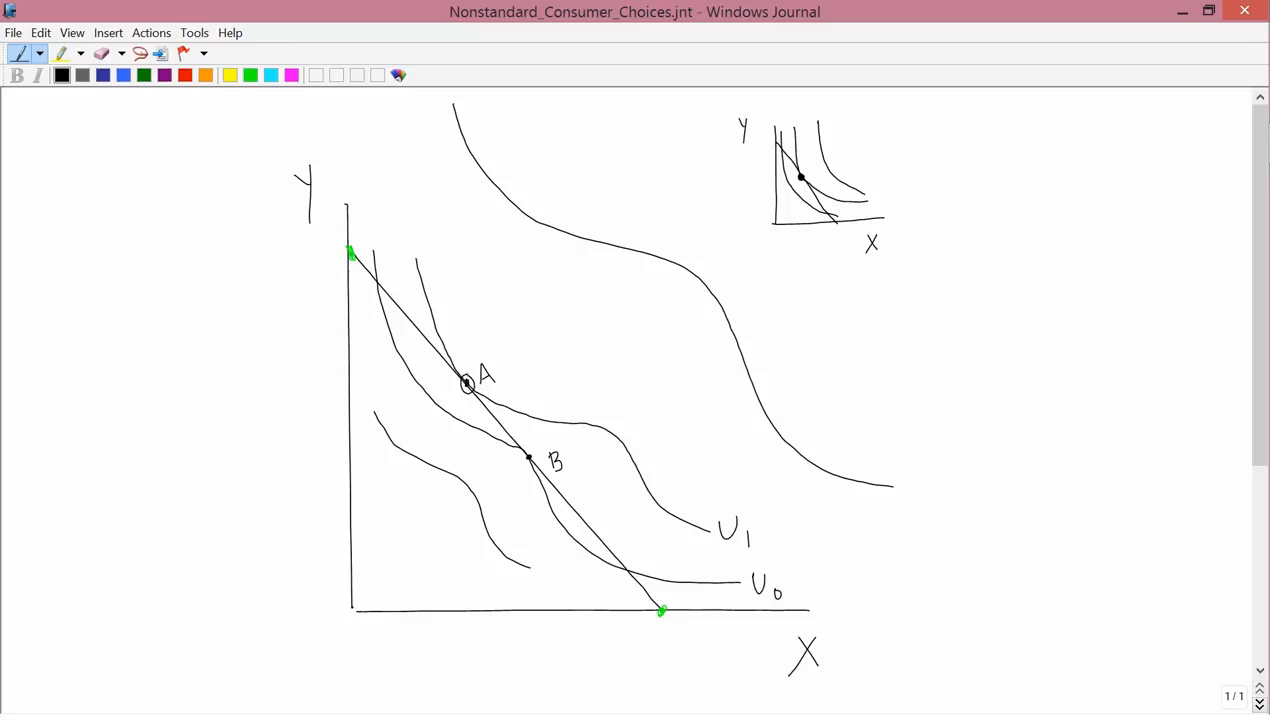
pyautogui.click(250, 76)
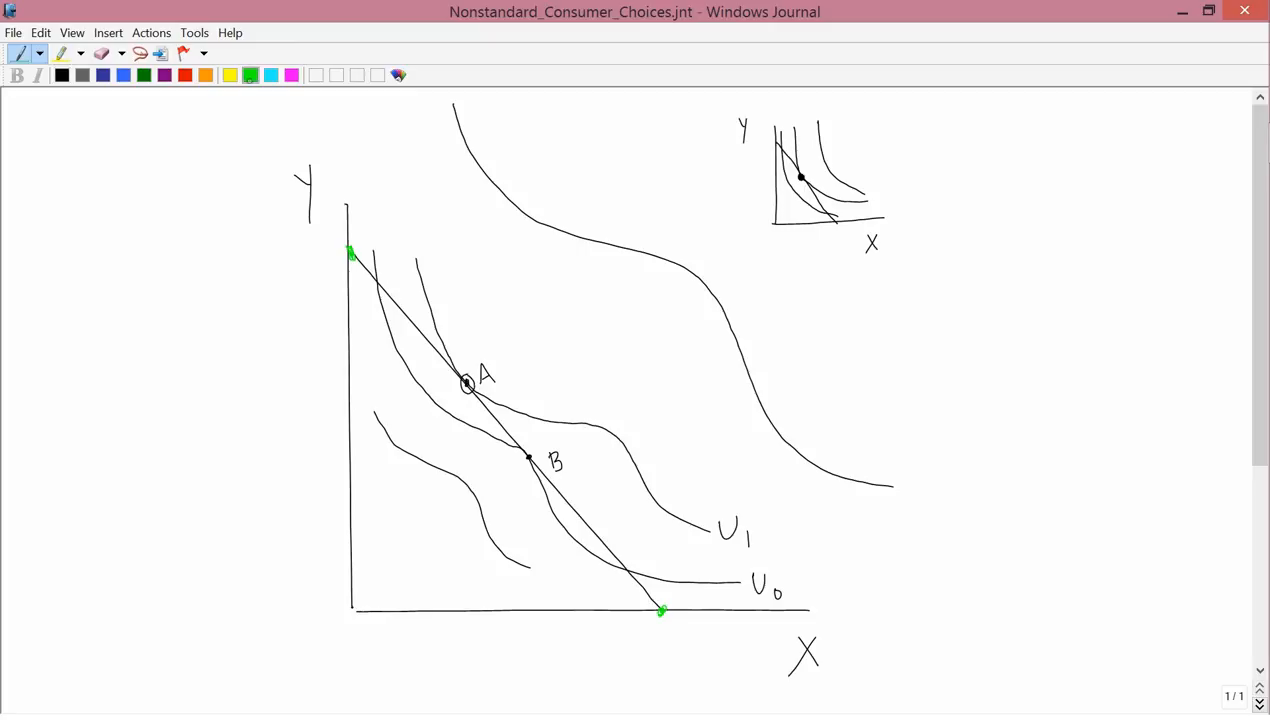
# - In green, circle point A beside the inset and circle point B on the budget line
pyautogui.moveTo(790, 110); pyautogui.dragTo(904, 250)
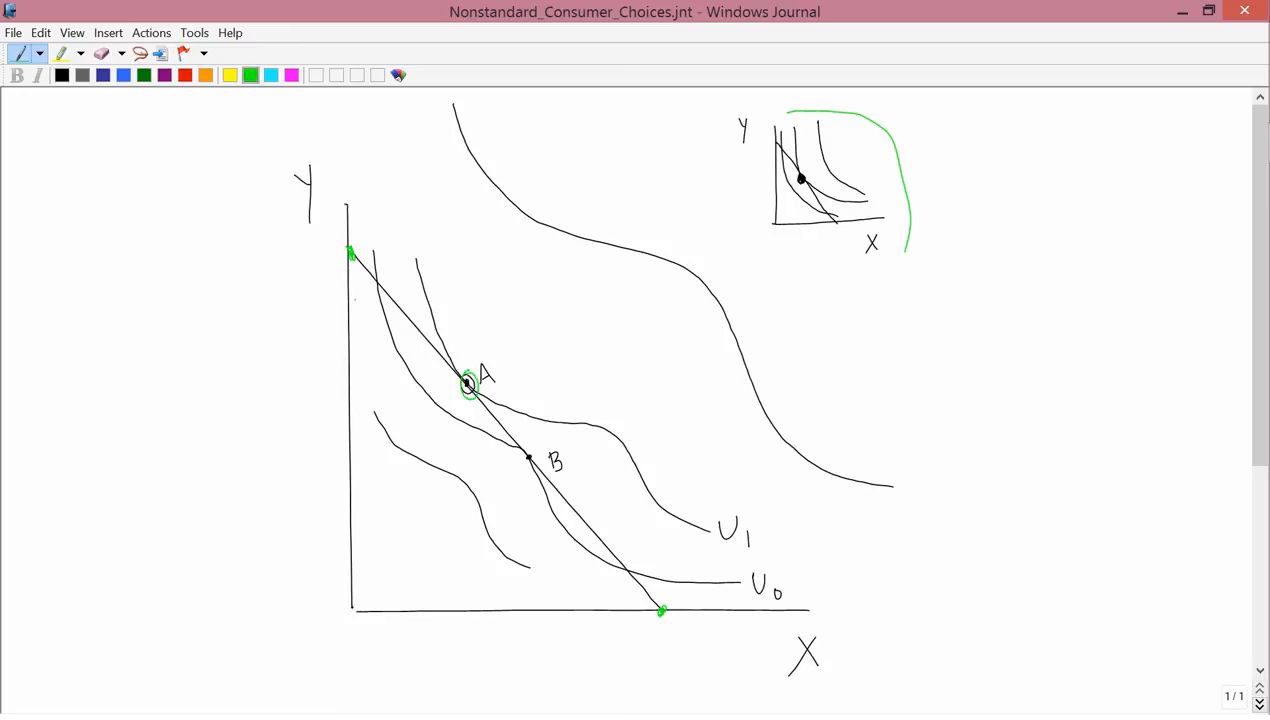
pyautogui.moveTo(516, 444); pyautogui.dragTo(544, 470)
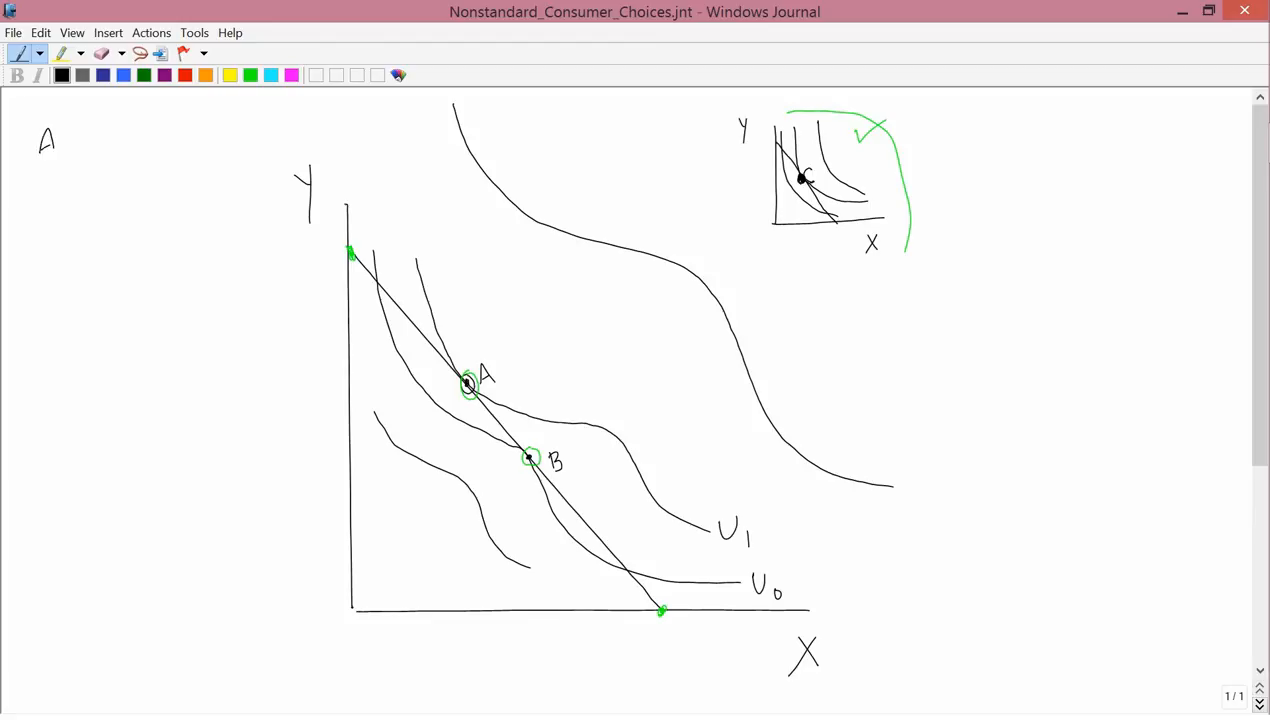
# - Handwrite 'At a tangency between the B.C. and an indifference curve:'
pyautogui.write('At a tu')
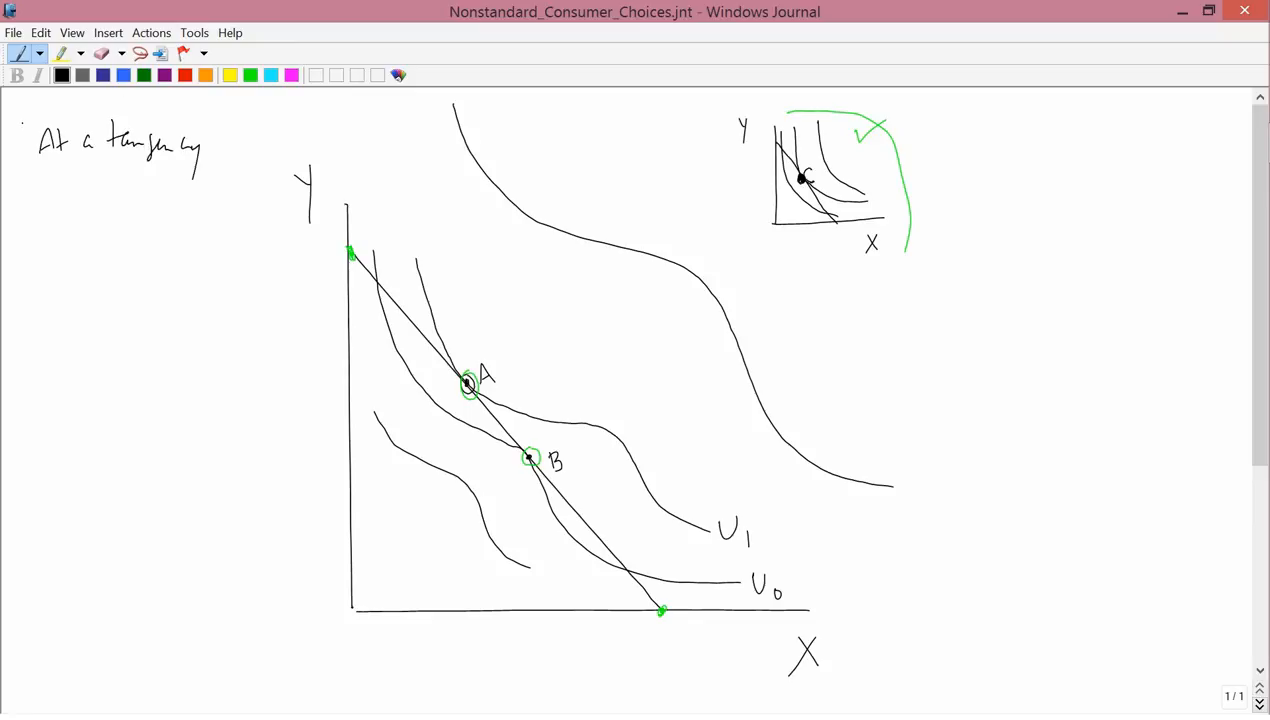
pyautogui.write('betw')
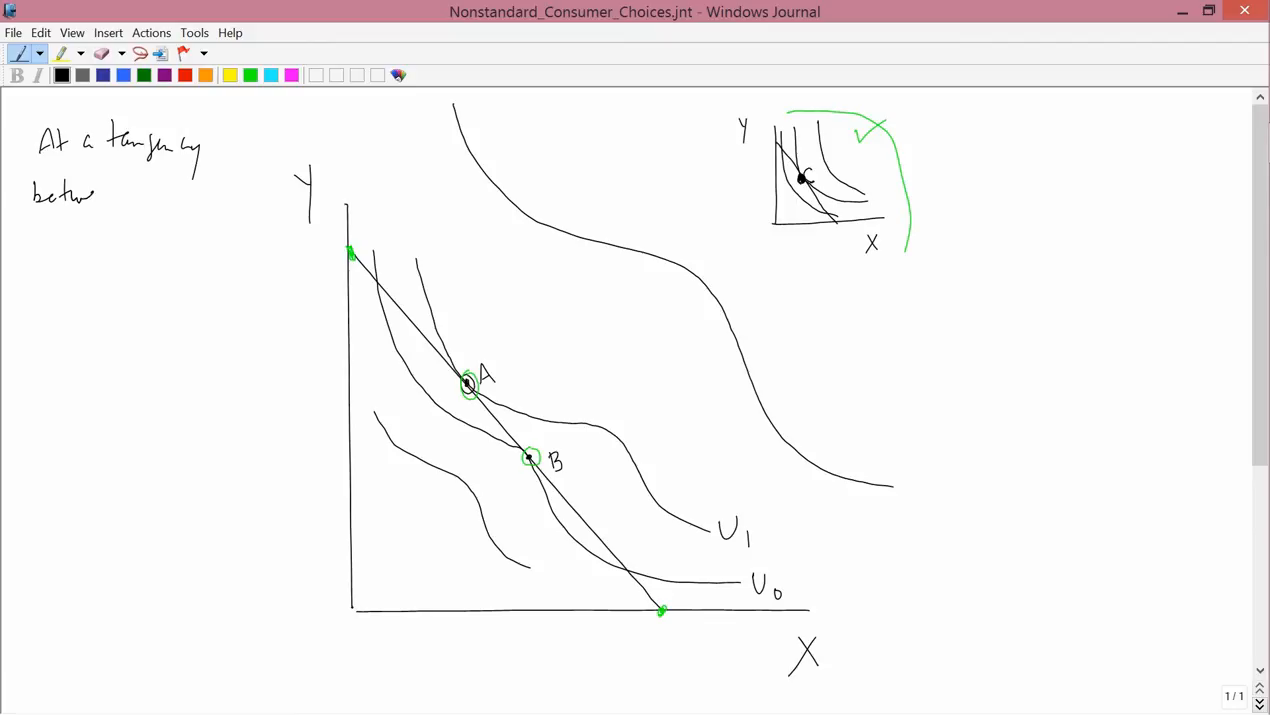
pyautogui.moveTo(96, 196); pyautogui.dragTo(156, 196)
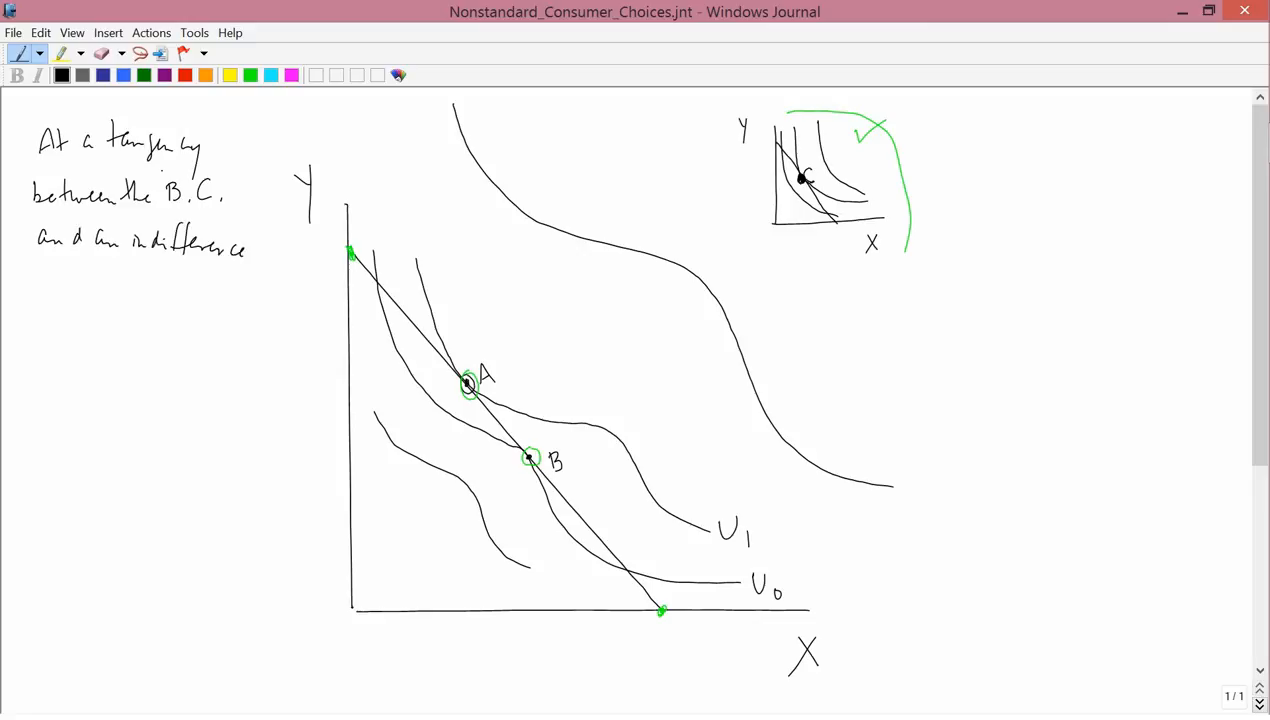
pyautogui.write('Cu')
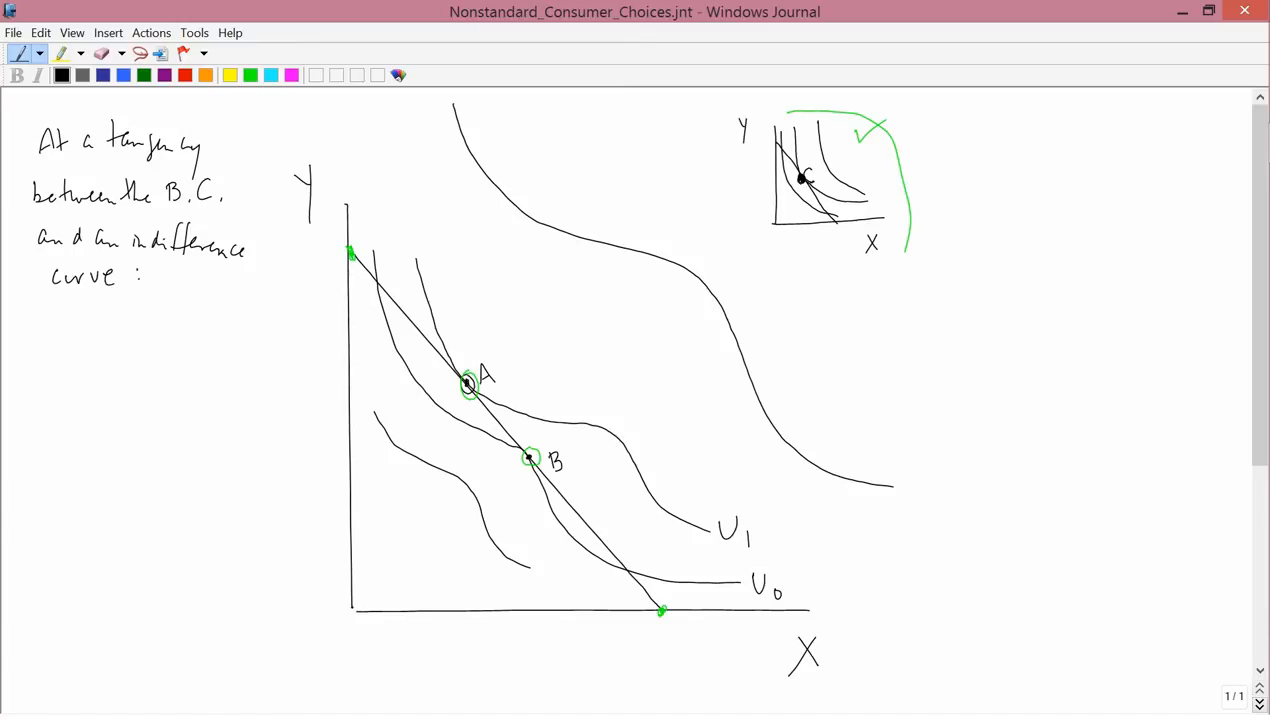
# - Handwrite 'Slope of the B.C. = Slope of the indifference curve'
pyautogui.write("S'")
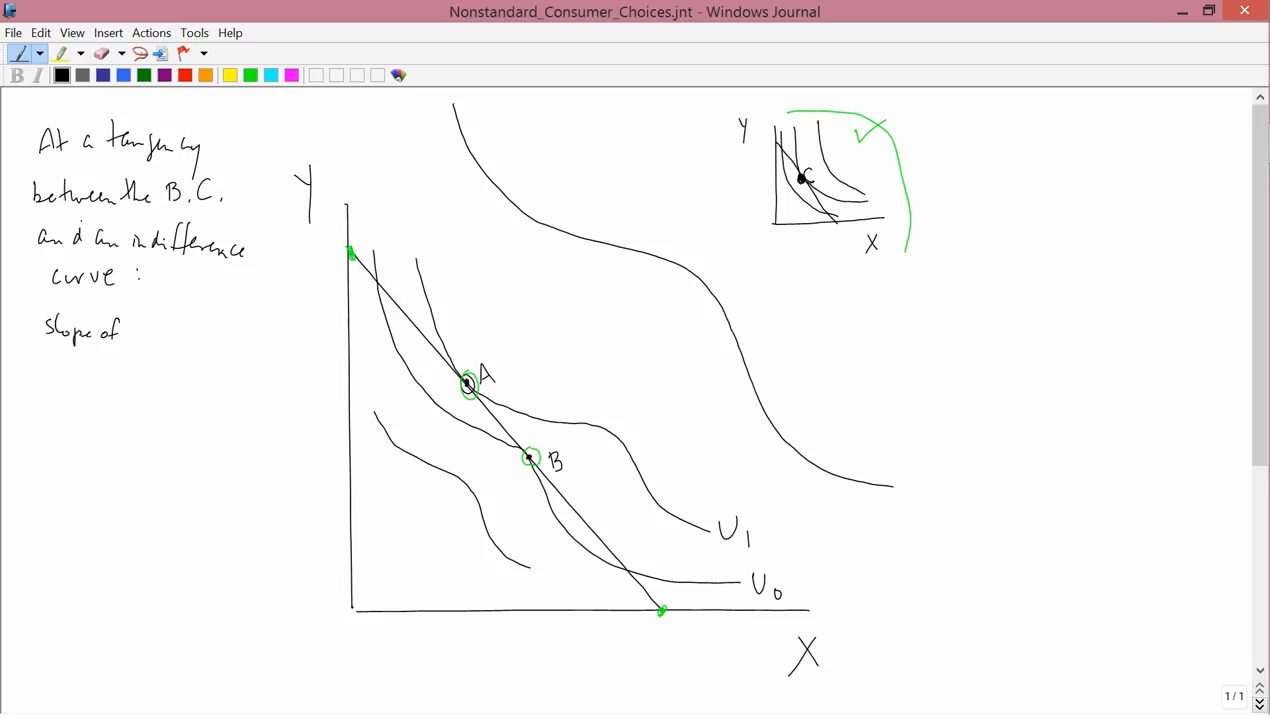
pyautogui.write('the B.C.')
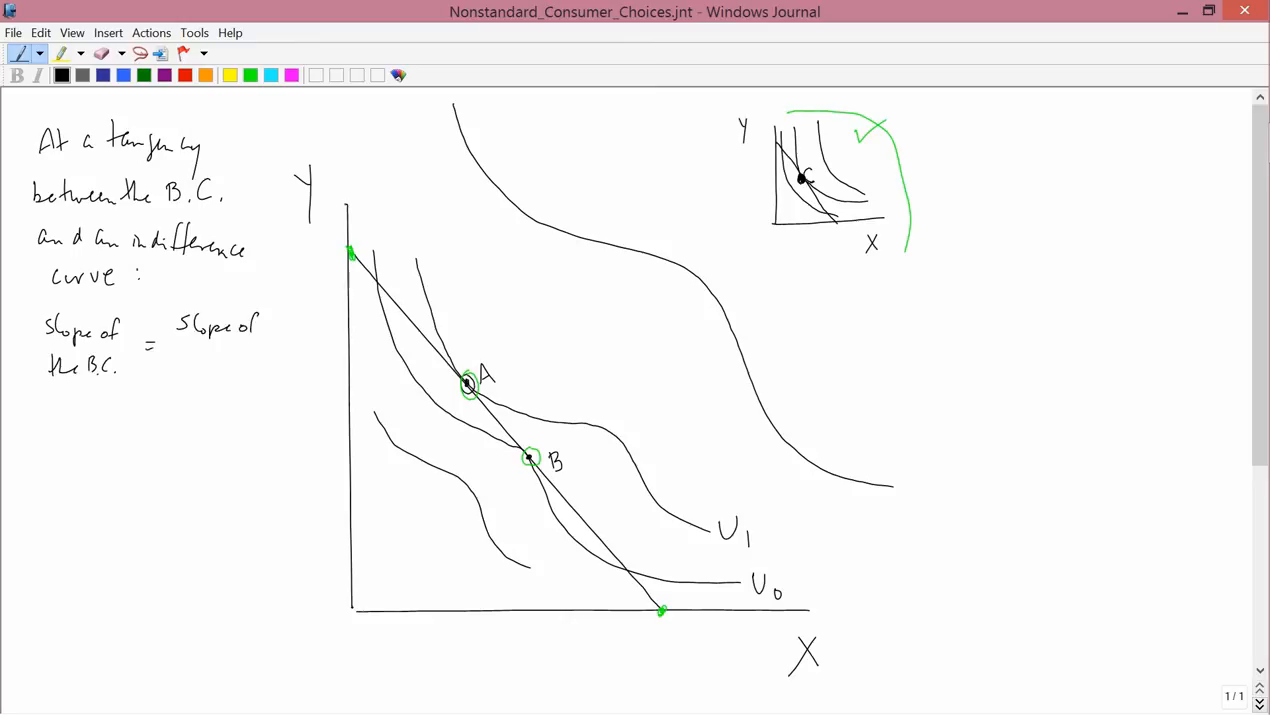
pyautogui.write('the')
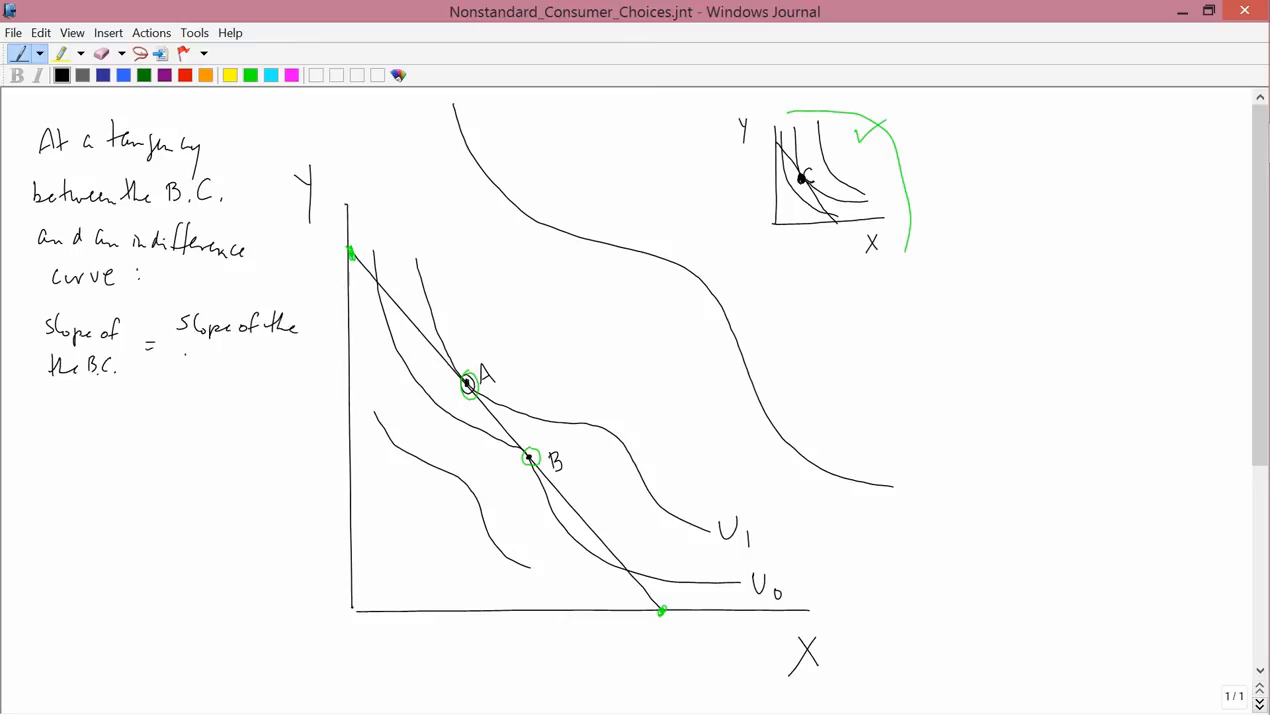
pyautogui.write('indiff curve')
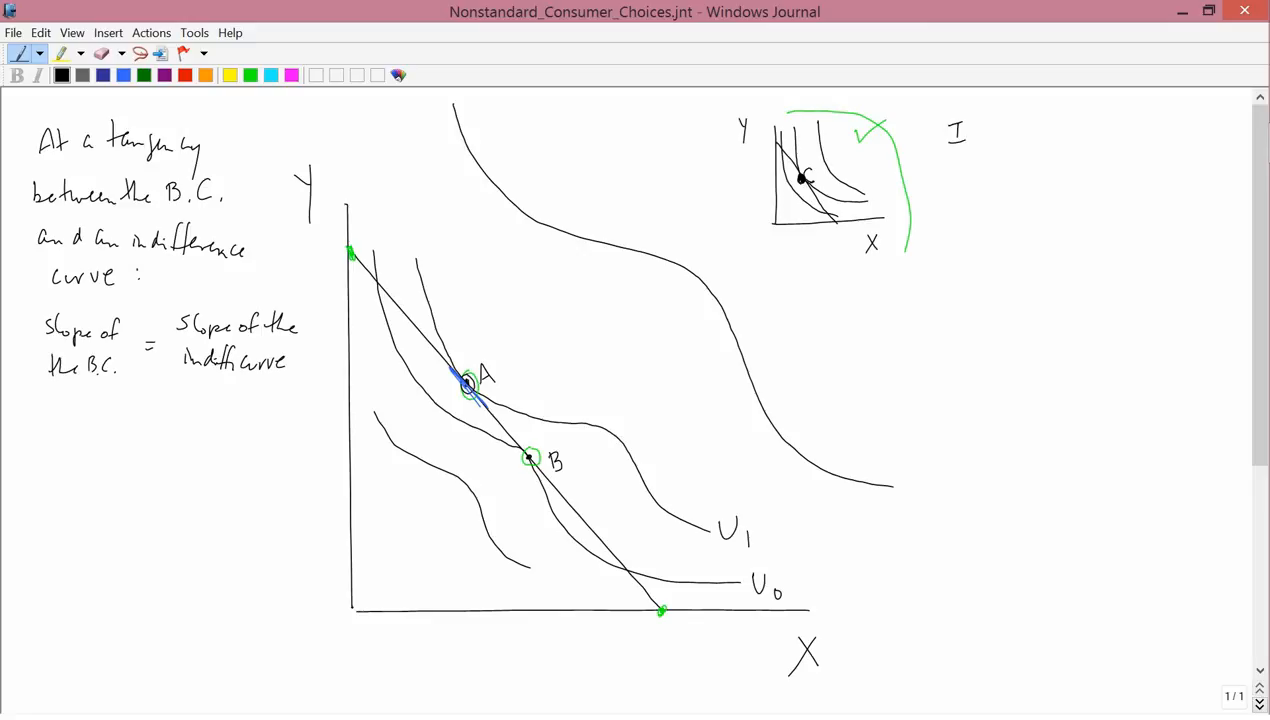
# - Handwrite I = PxX + PyY rearranged to -Px/Py X + I/Py = Y in mx + b = y form
pyautogui.write('= p_x X + p_y Y')
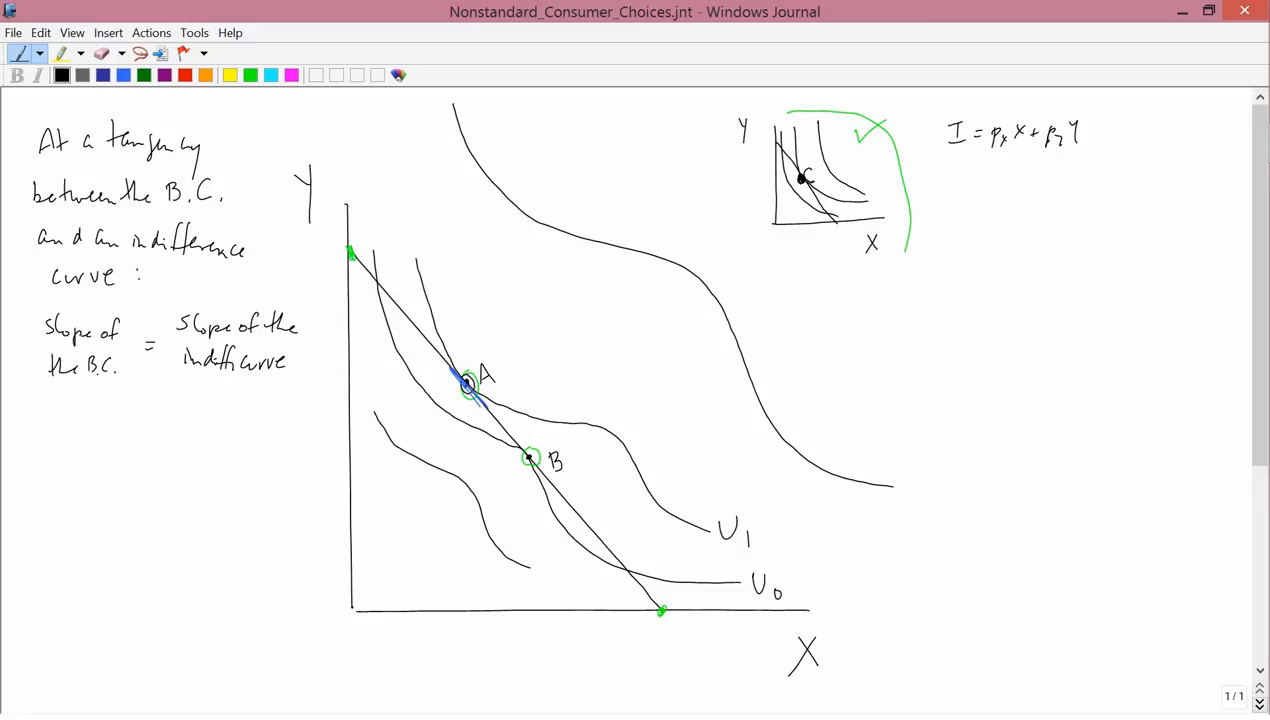
pyautogui.write('-Px')
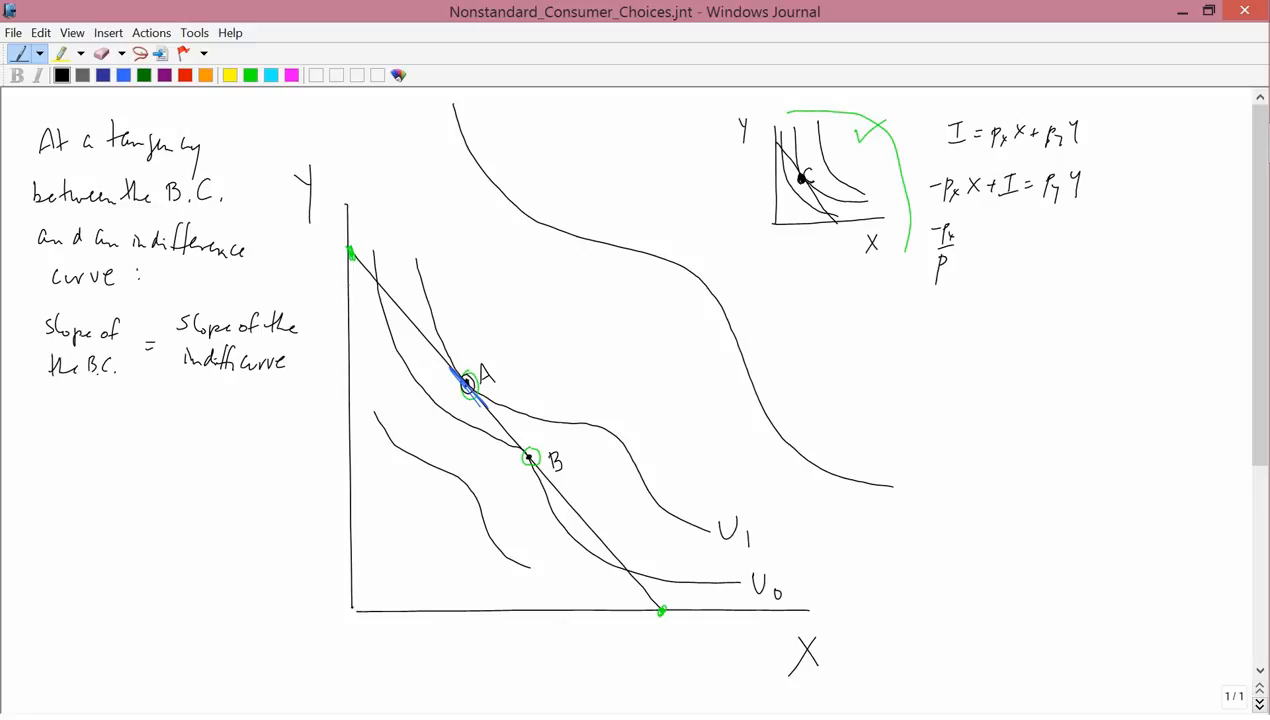
pyautogui.write('X+')
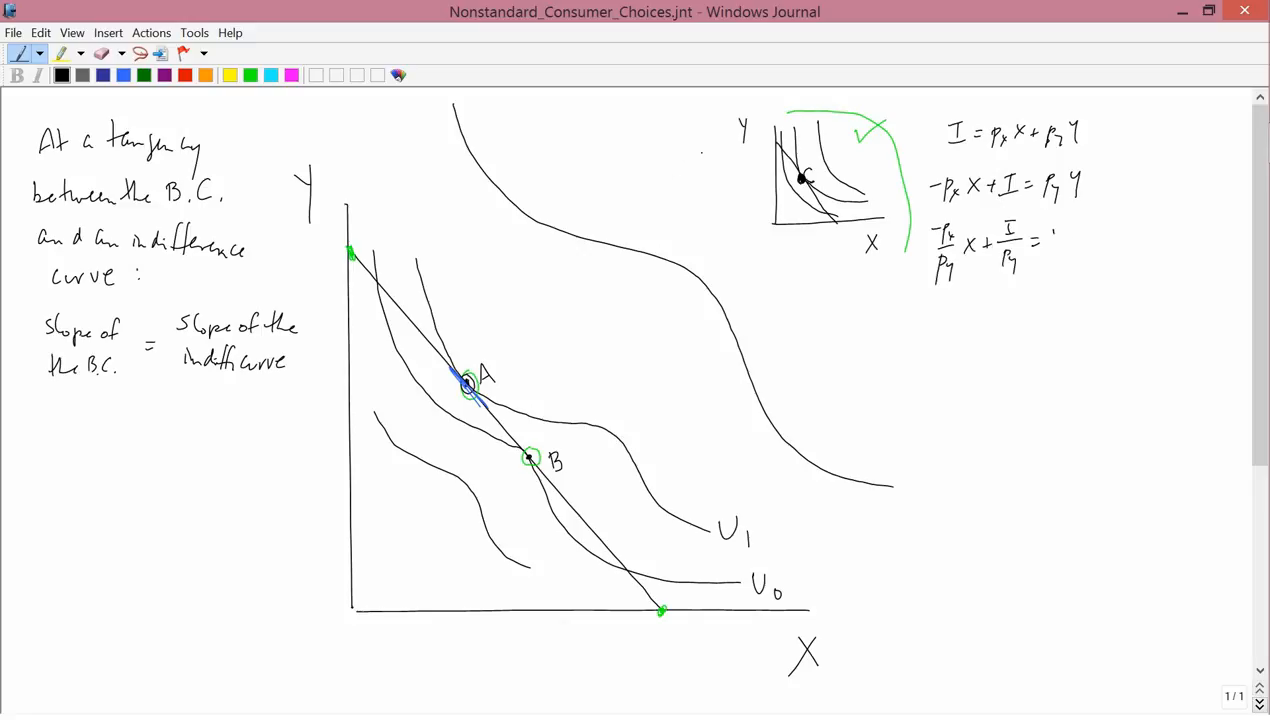
pyautogui.write('y')
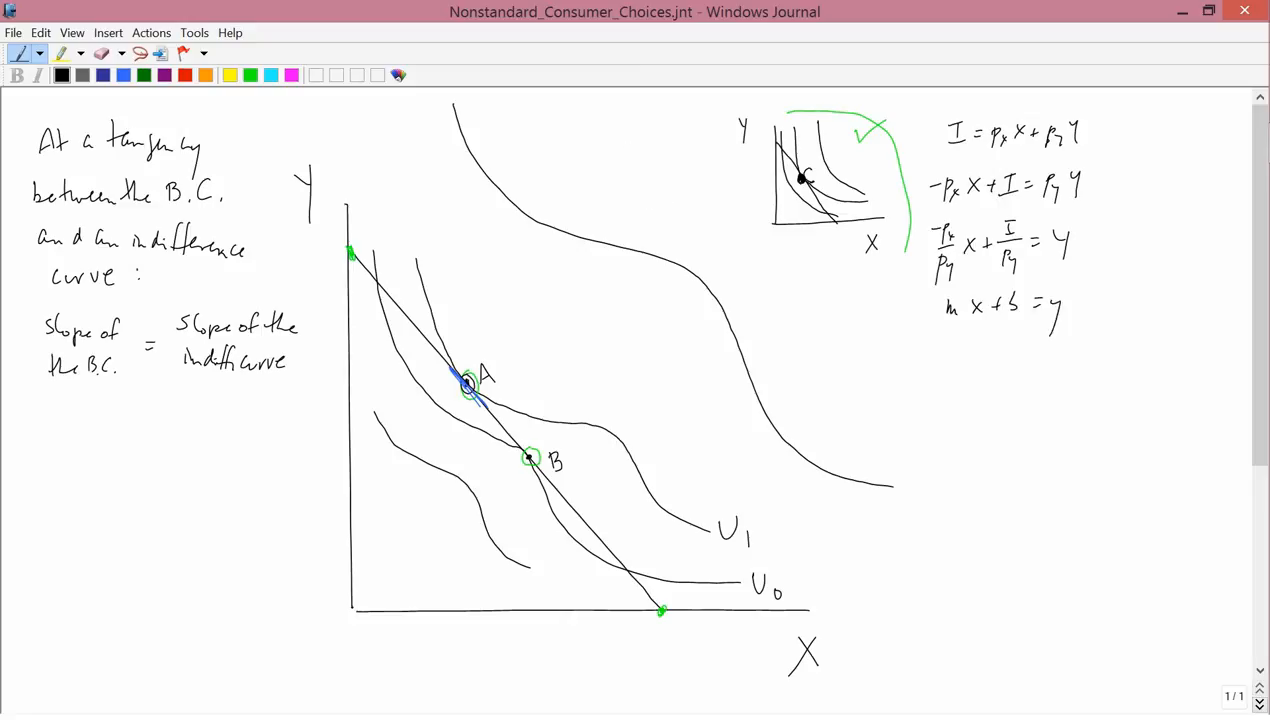
# - Circle the -Px/Py coefficient as the slope of the B.C
pyautogui.moveTo(920, 230); pyautogui.dragTo(920, 280)
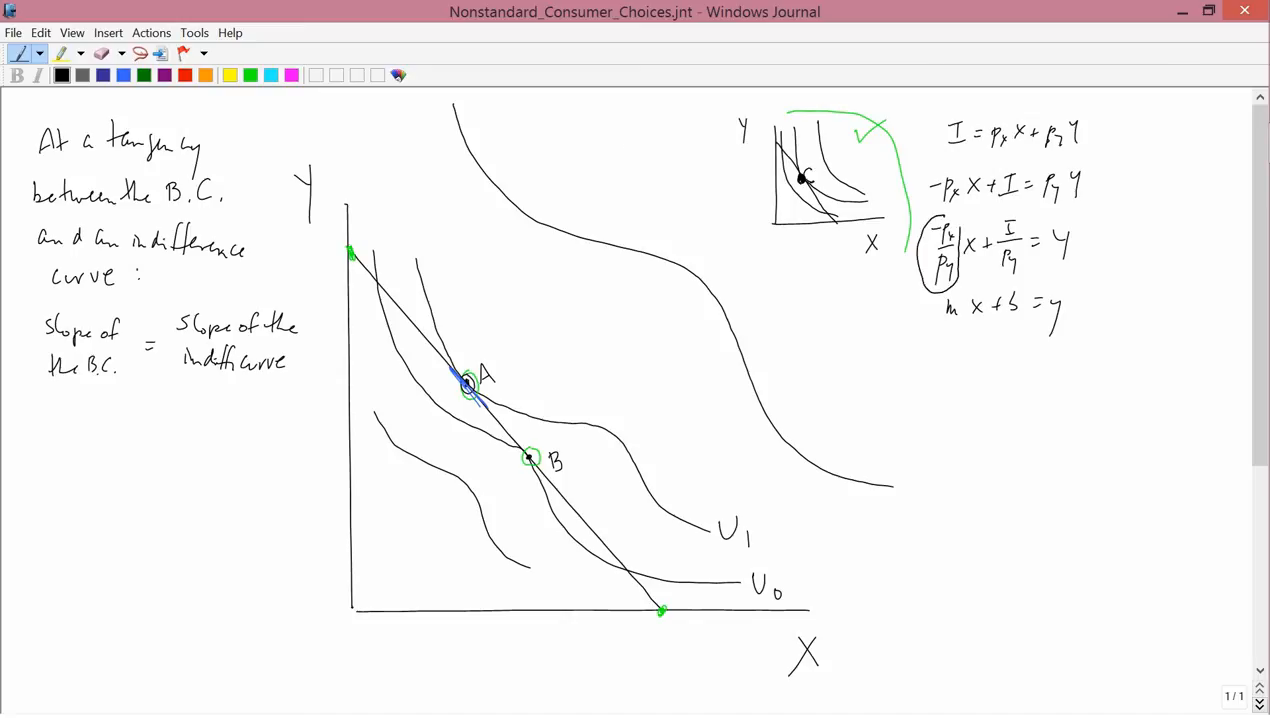
pyautogui.moveTo(920, 216); pyautogui.dragTo(940, 290)
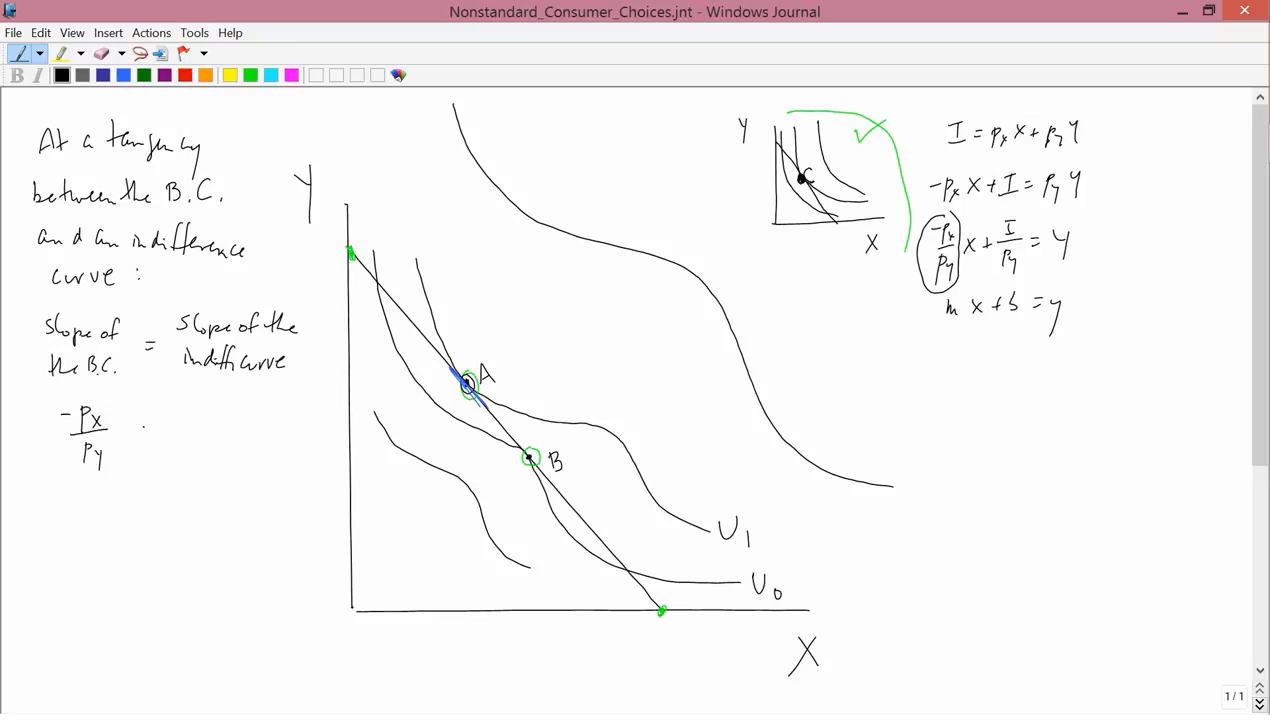
# - Handwrite '-Px/Py = -MRS of X for Y' and begin 'Px/Py = MRS of' below it
pyautogui.click(148, 428)
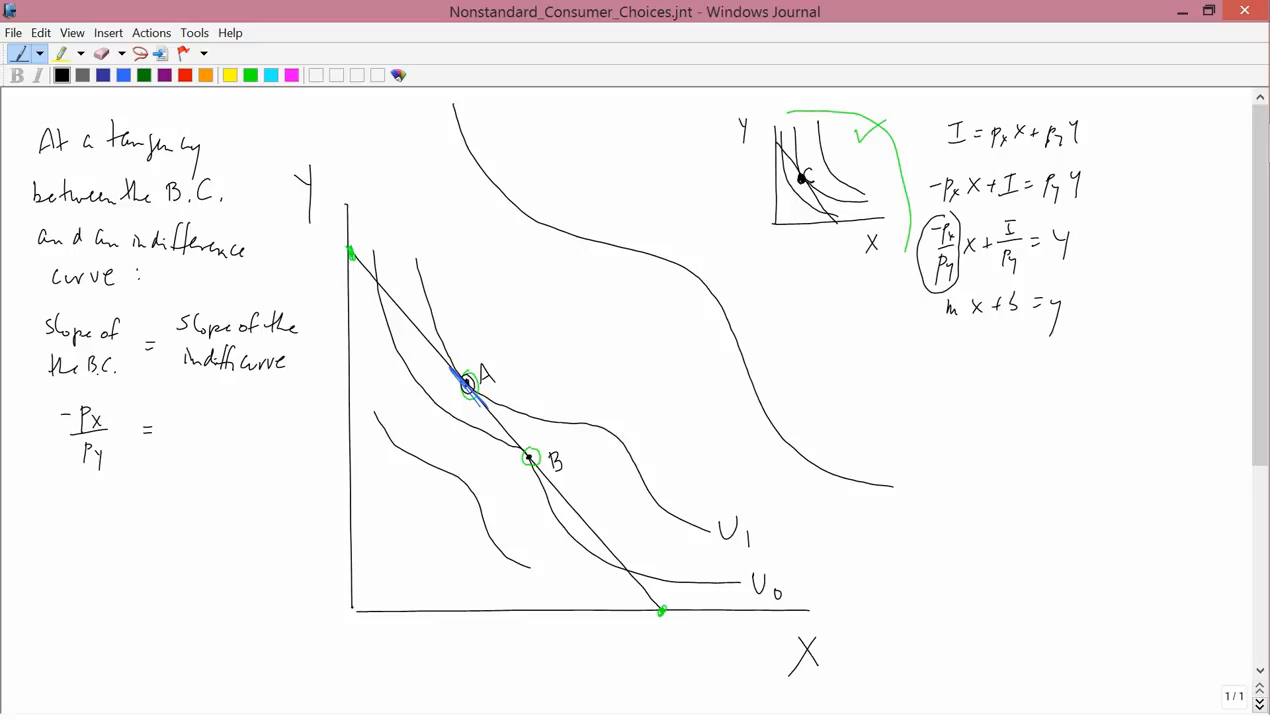
pyautogui.write('-M1')
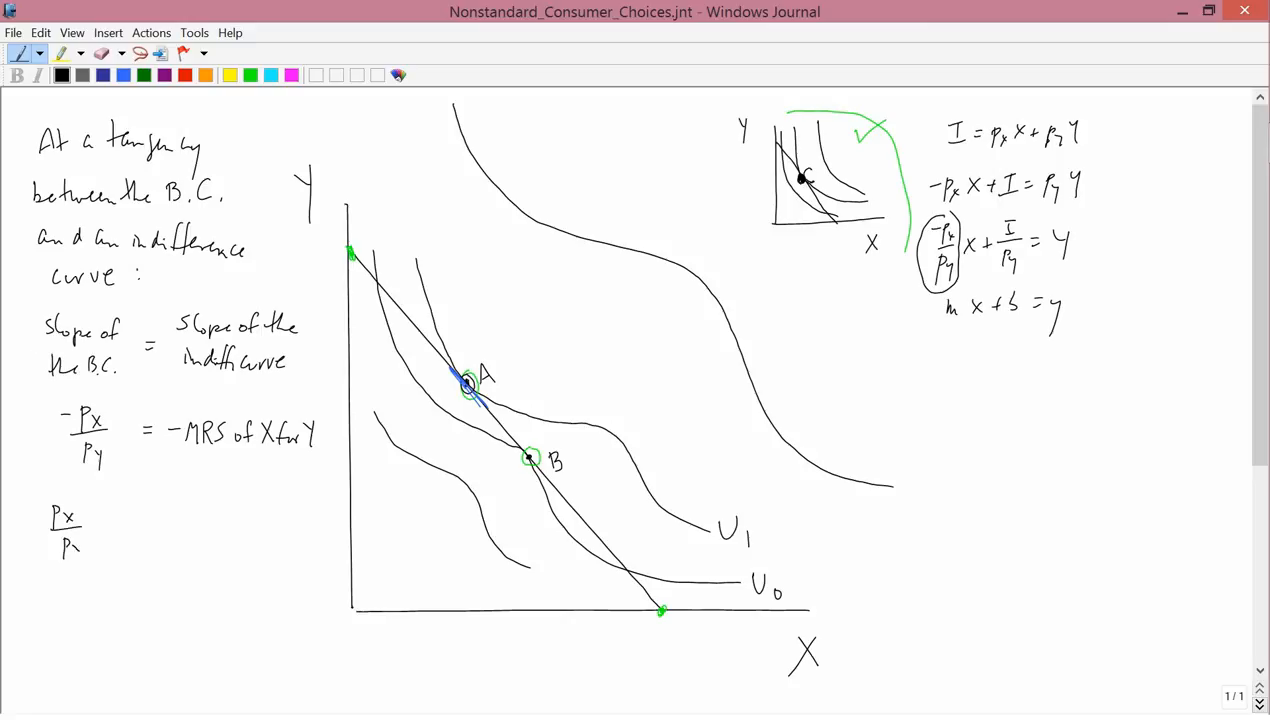
pyautogui.write('= m')
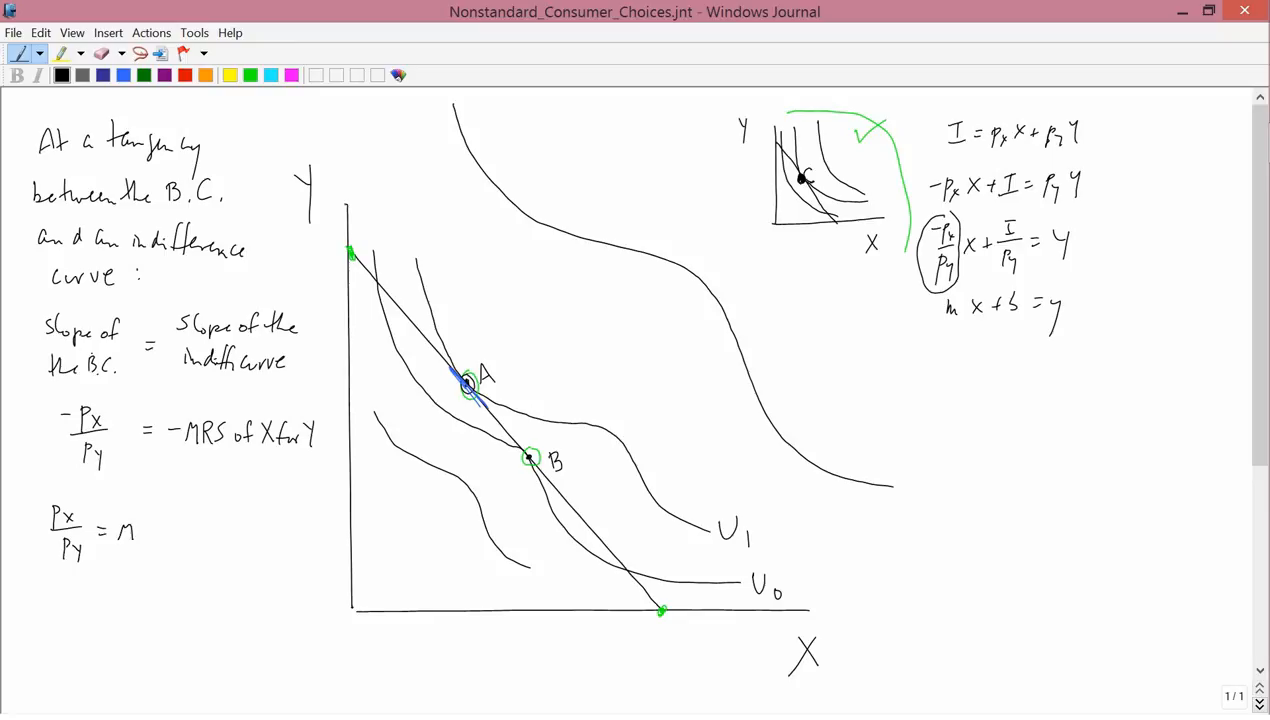
pyautogui.write('MRS of')
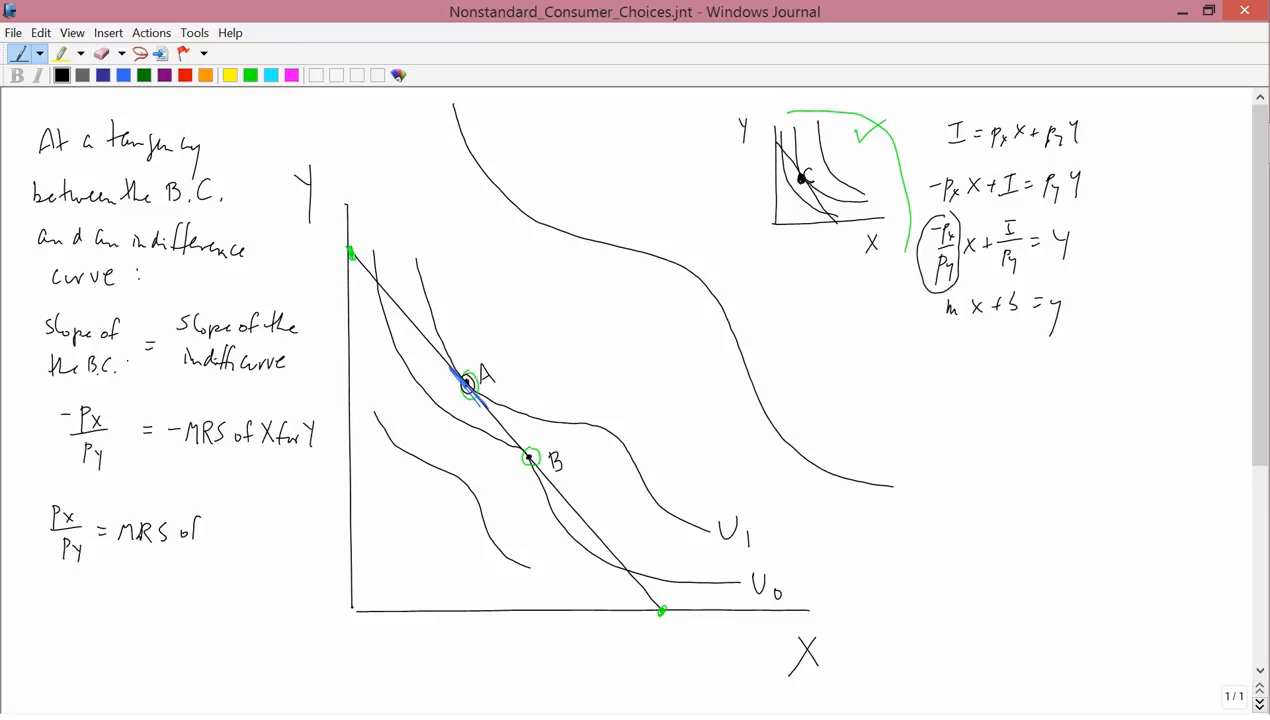